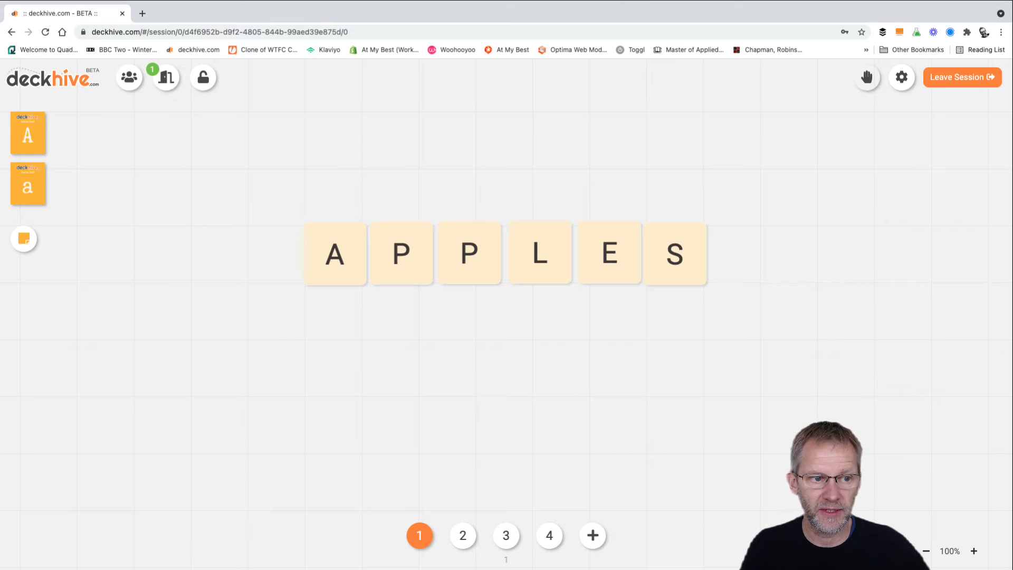
- Place E, A and R letter cards under the first P of APPLES to spell PEAR downward
click(24, 239)
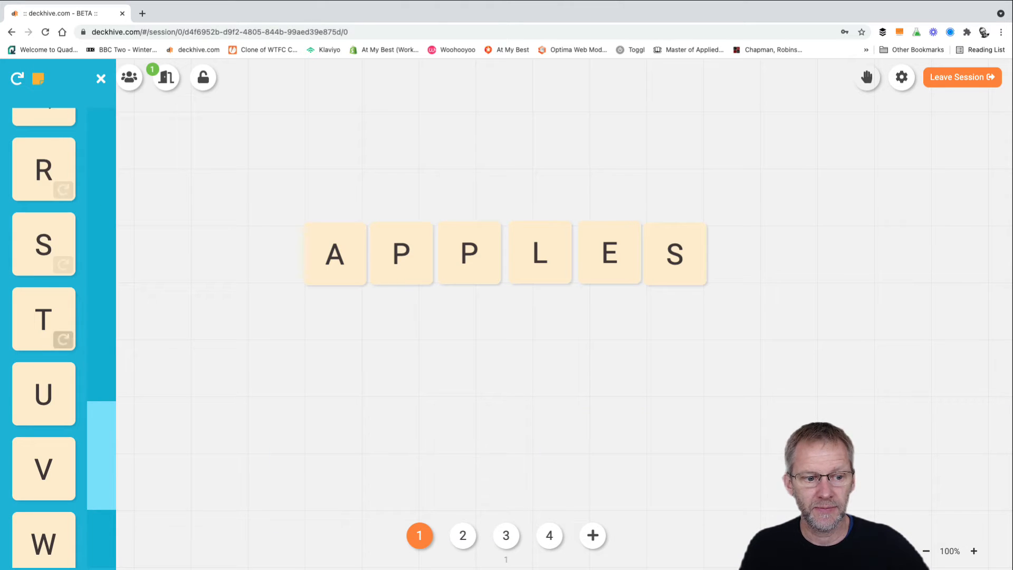
scroll(up, 3)
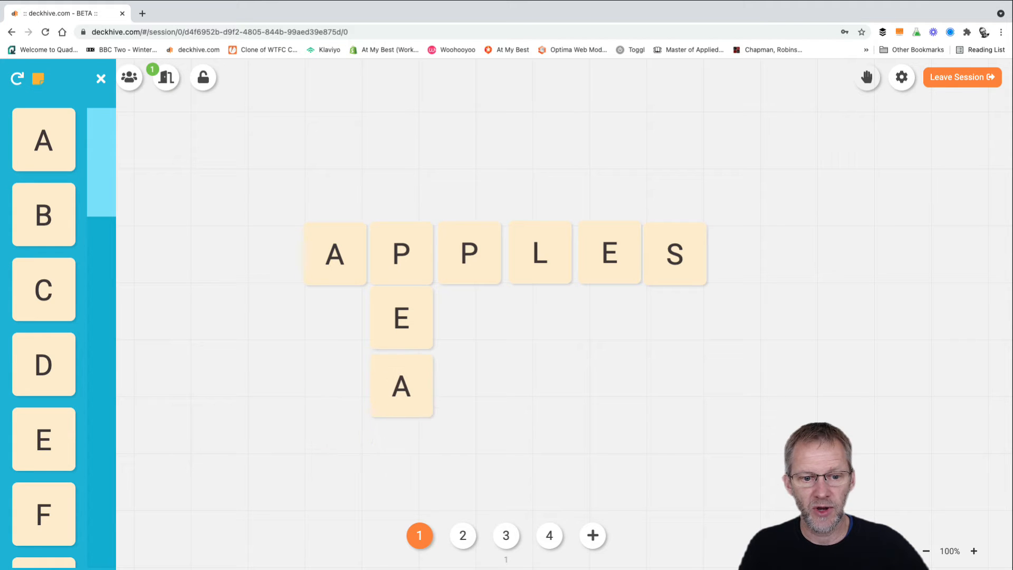
scroll(down, 3)
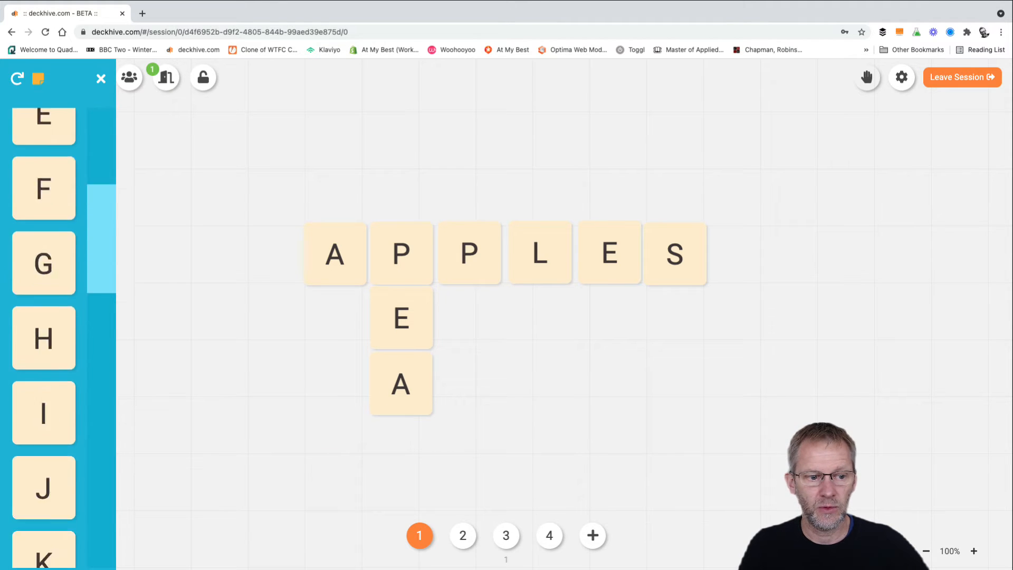
scroll(down, 3)
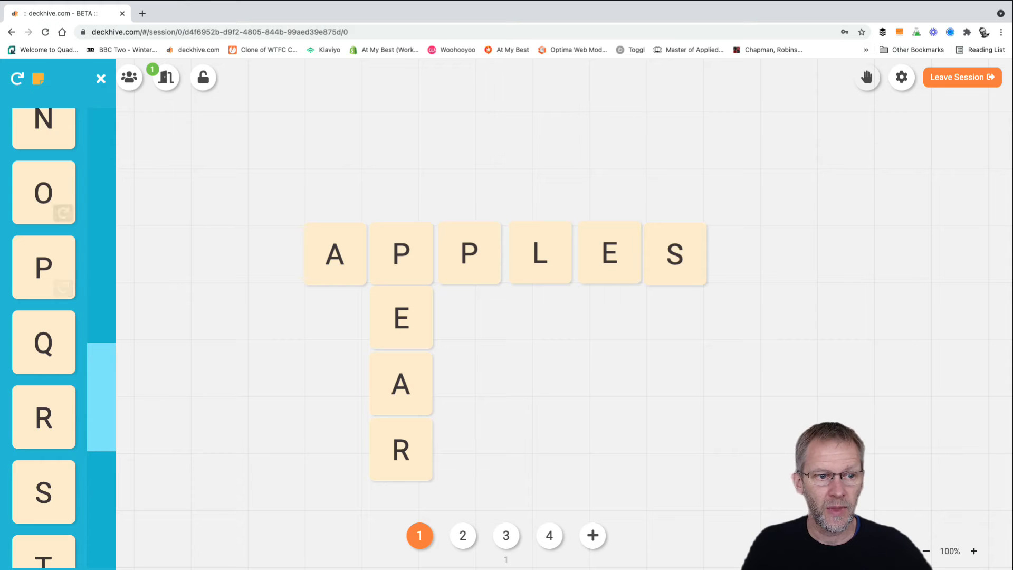
click(101, 78)
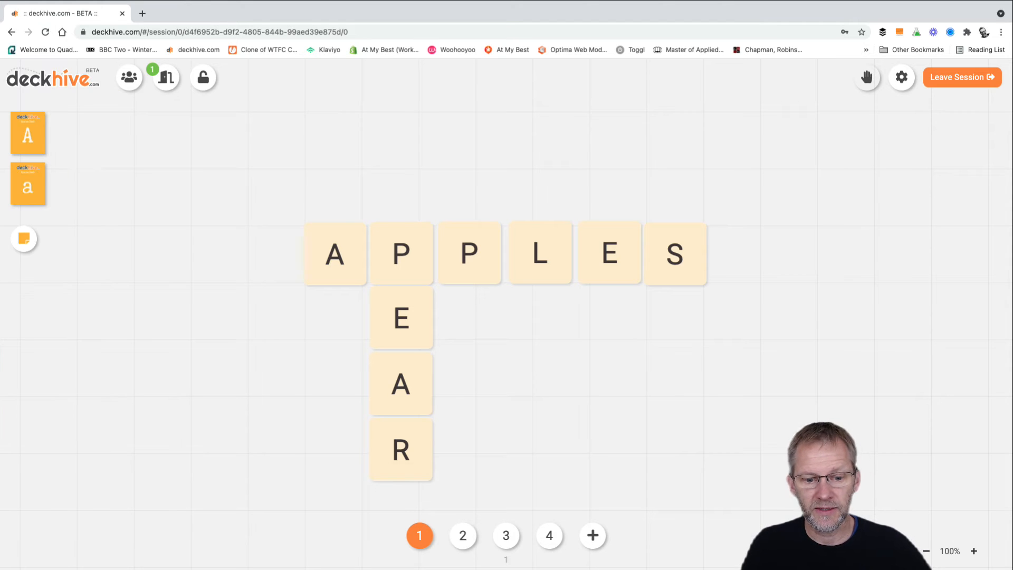
- View the four-by-four letter-grid board, then move on to the third board
click(462, 535)
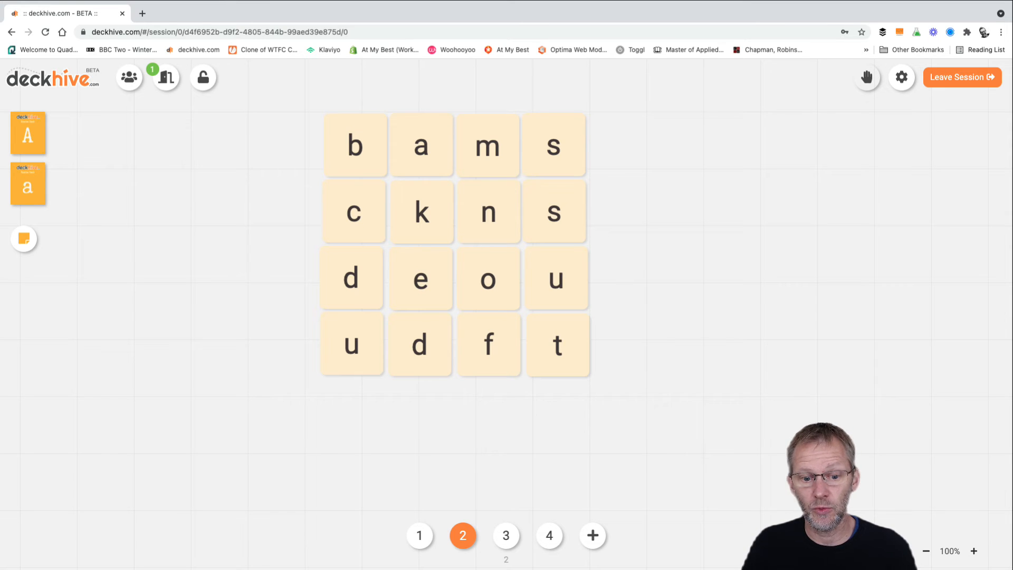
click(505, 535)
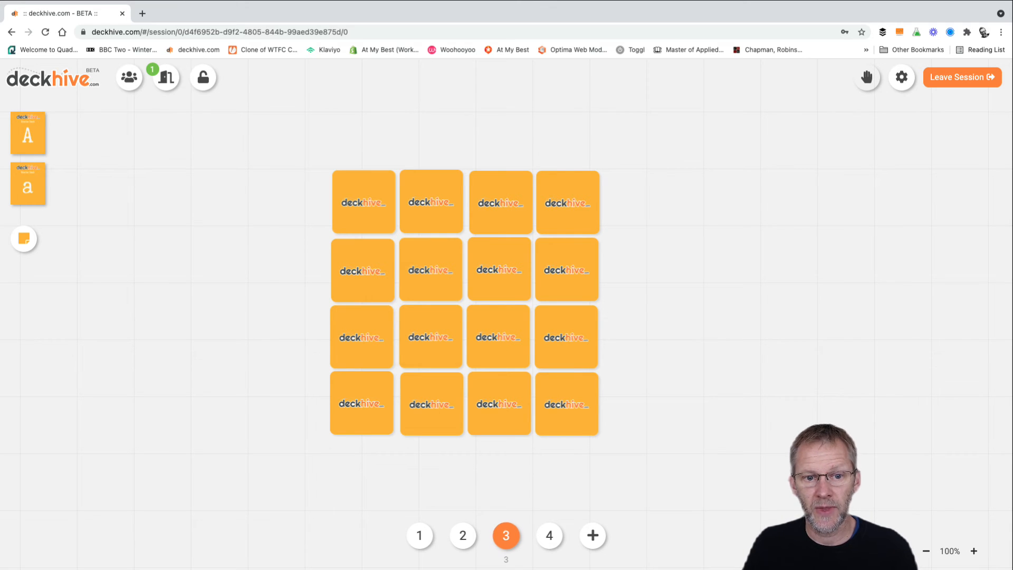
- Reveal a face-down card in the pairs game, then move on to the fourth board
click(362, 200)
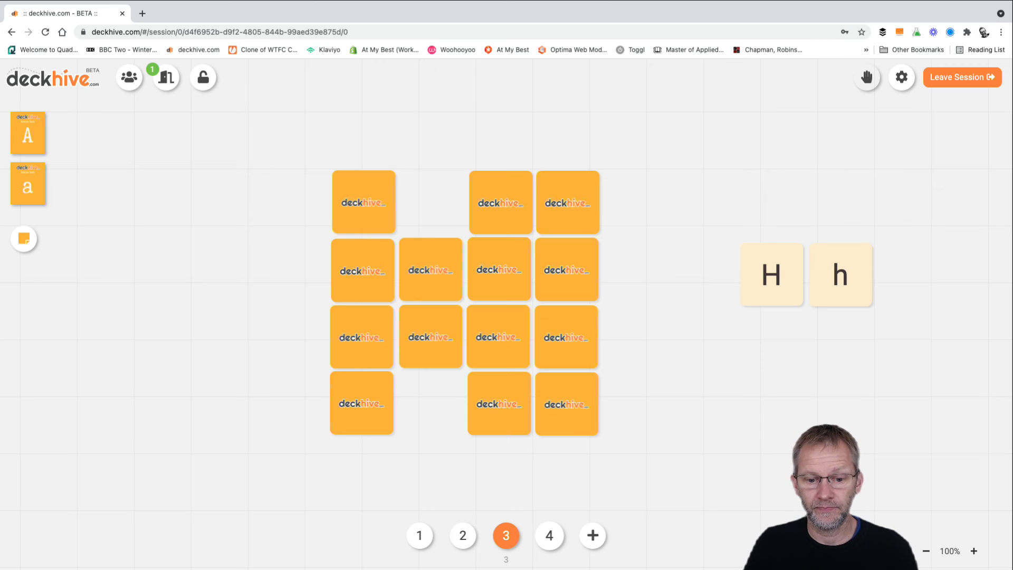
click(549, 535)
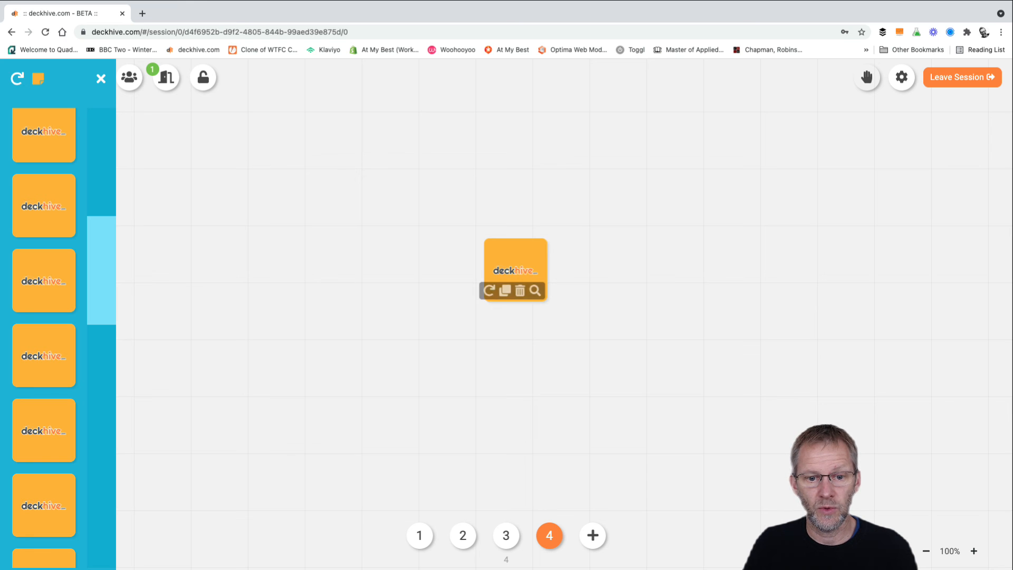
- Flip the lone face-down card to reveal the letter I
double_click(515, 269)
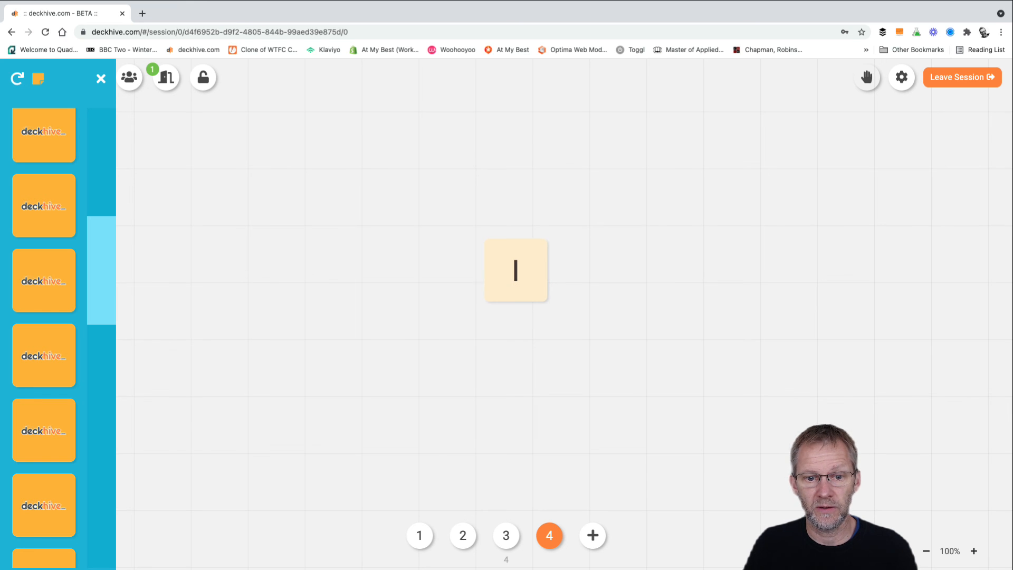